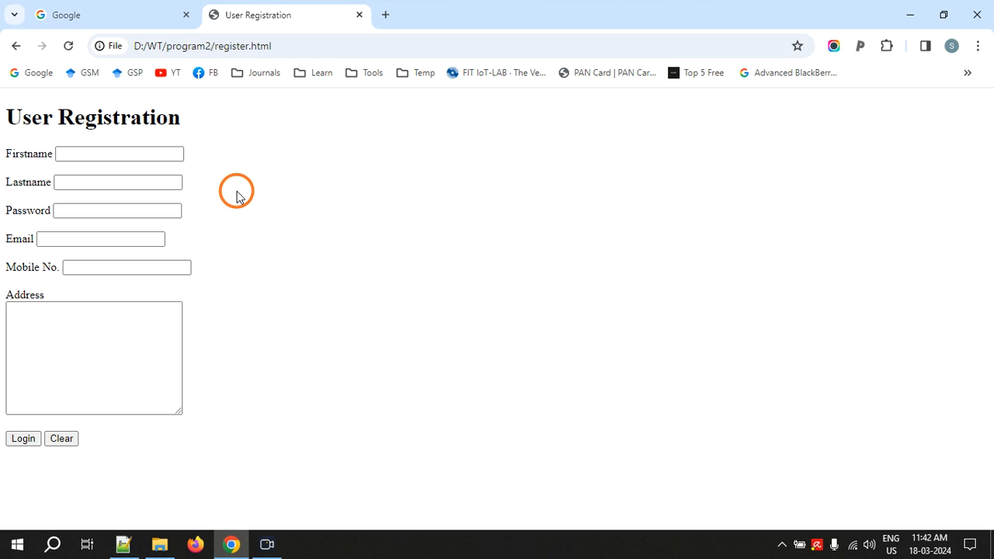
mouse_move(236, 233)
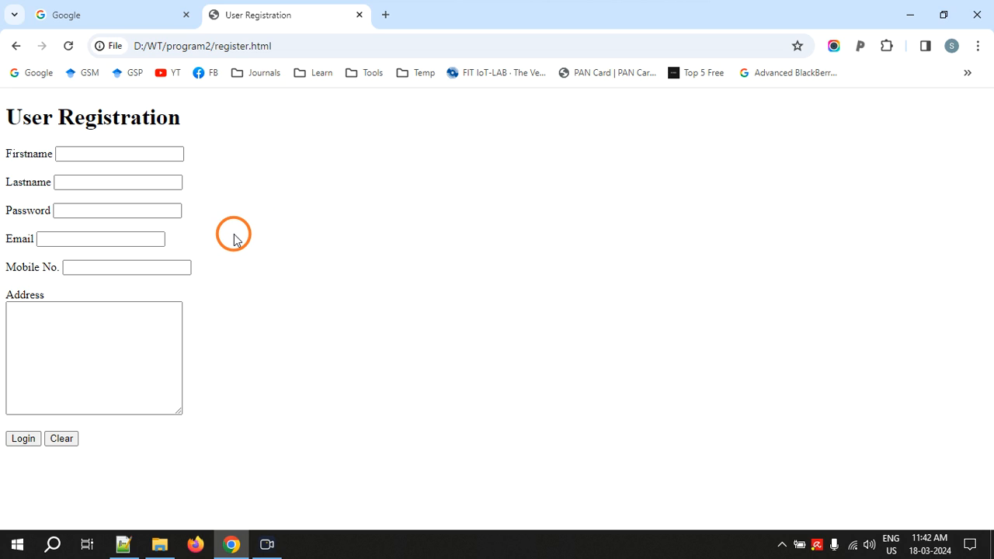
mouse_move(247, 242)
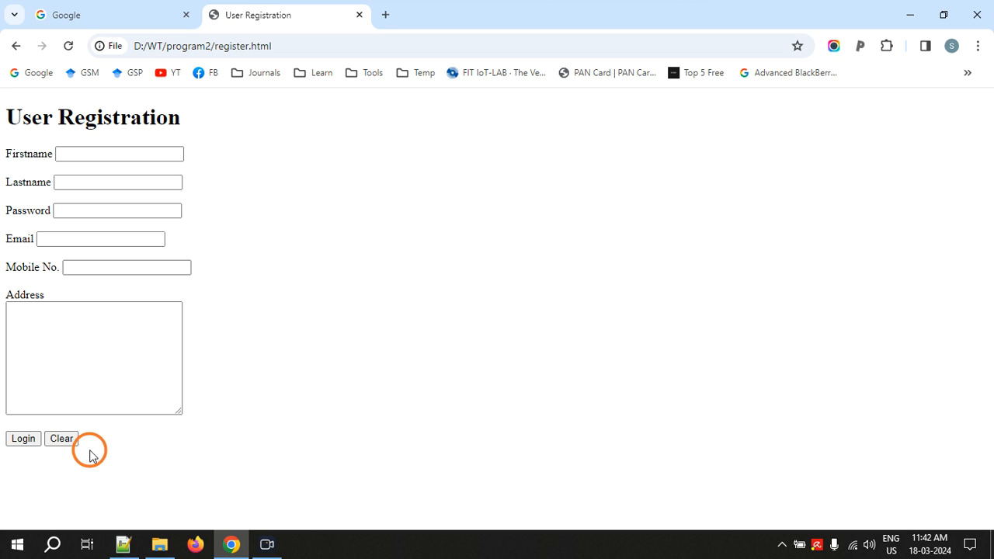
mouse_move(63, 200)
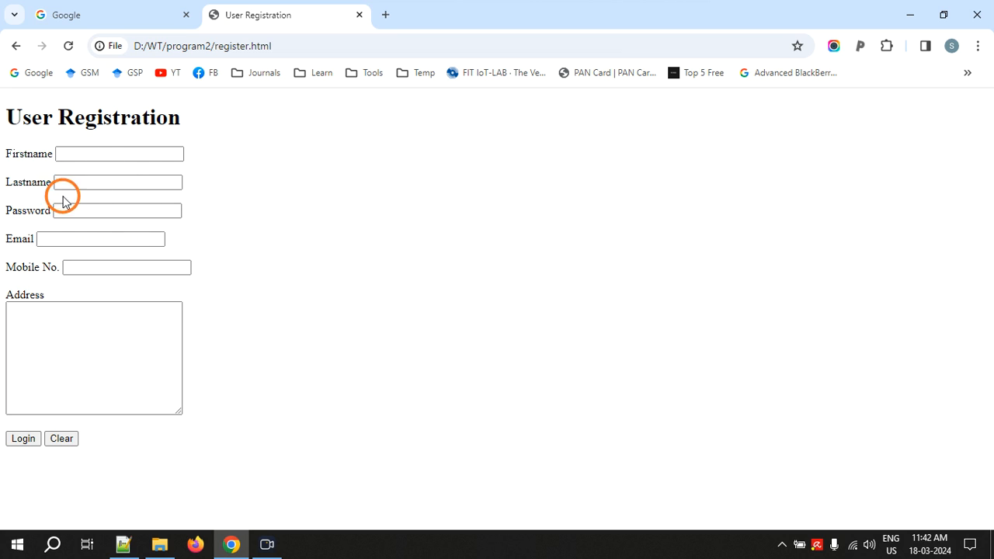
- Submit the empty registration form via Login, then bring up the register.html source
click(21, 438)
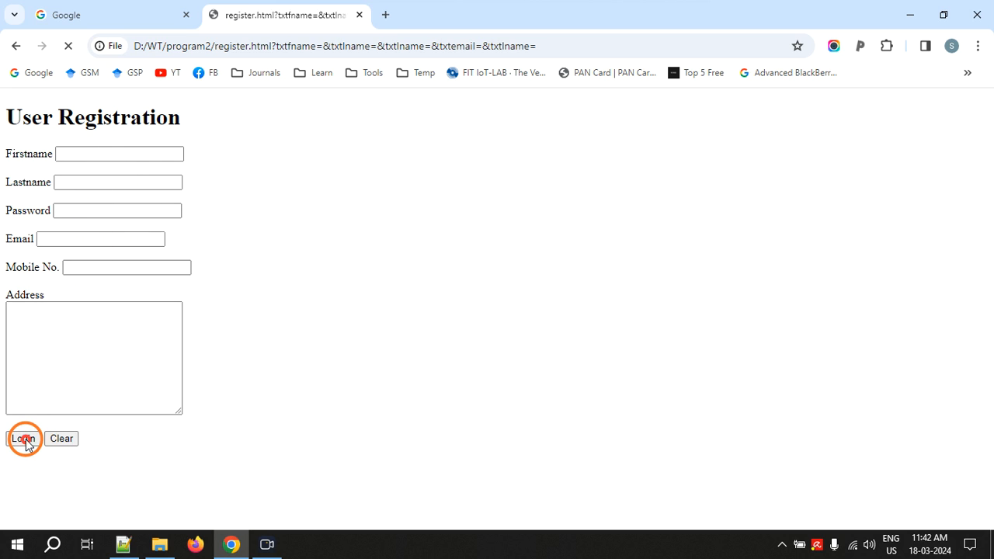
click(22, 438)
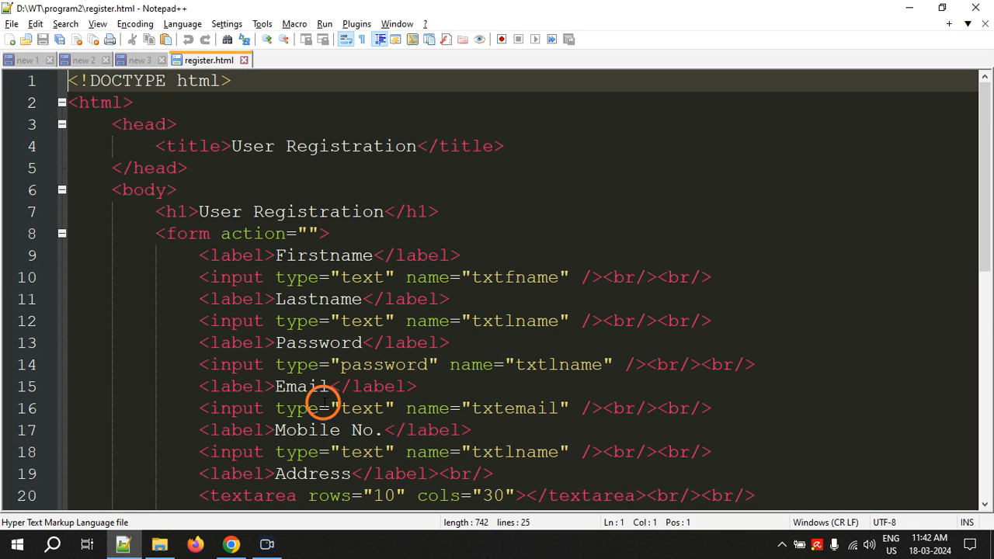
- Change the submit input's value from Login to Submit and save
scroll(down, 3)
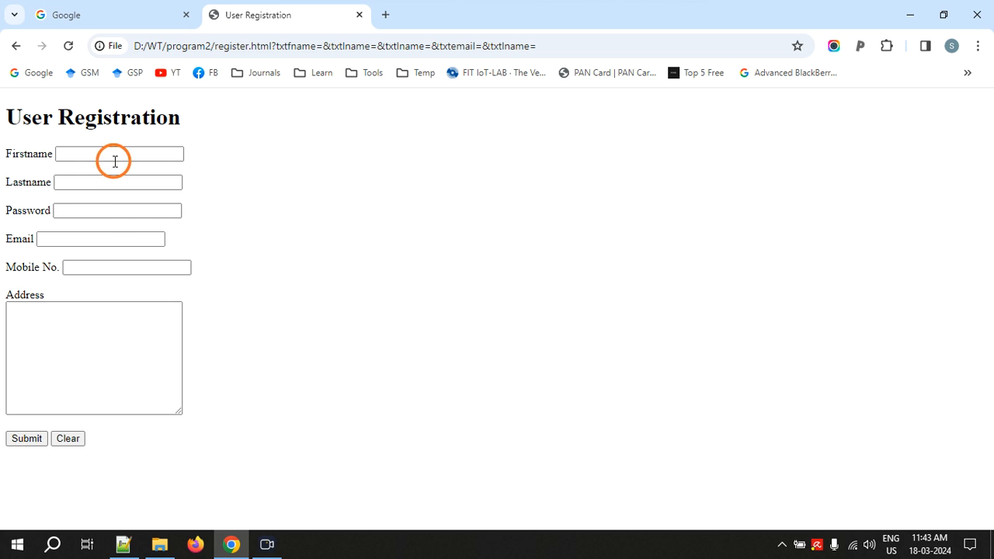
mouse_move(127, 295)
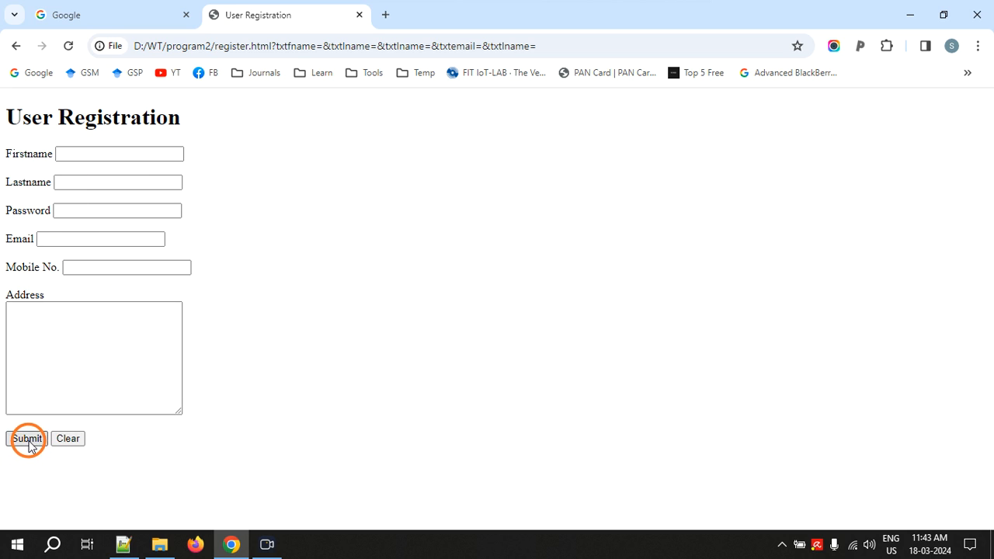
- Submit the reloaded empty registration form using the renamed Submit button
click(26, 438)
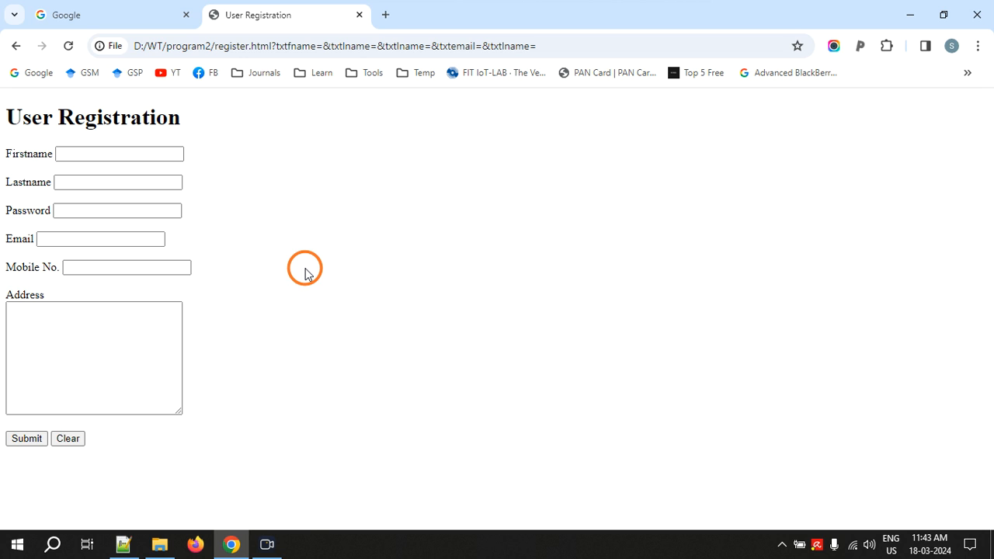
mouse_move(299, 279)
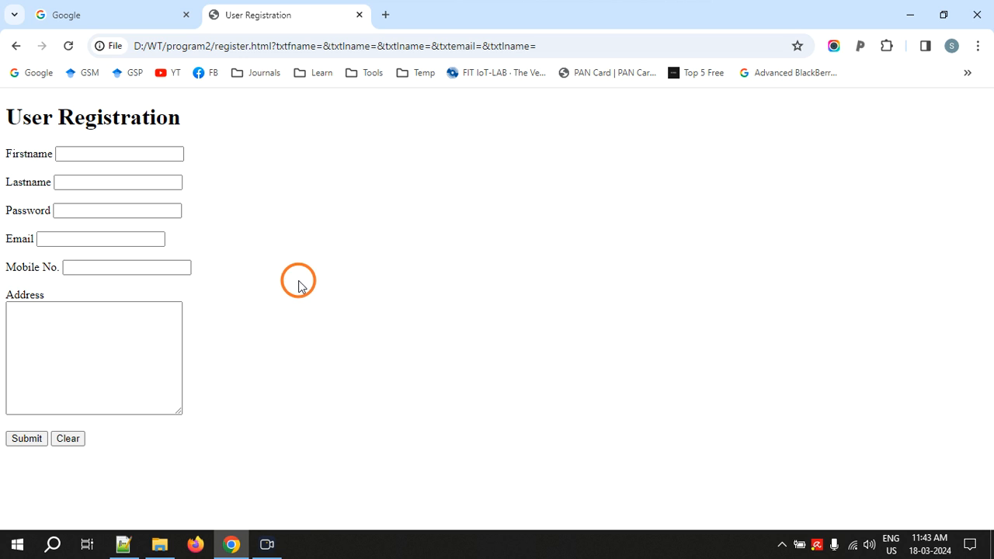
mouse_move(125, 544)
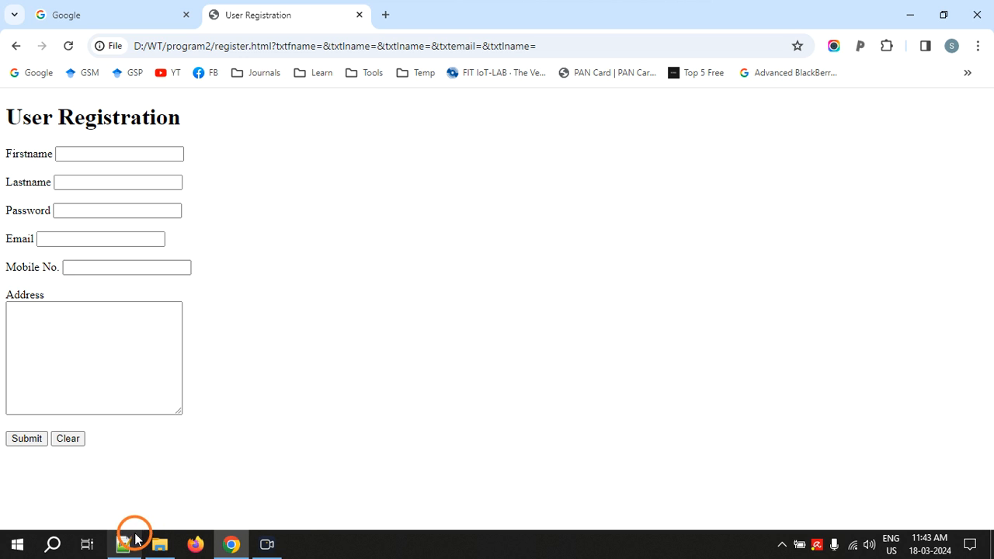
- Add <script src="validate.js"></script> in the head after the title
click(124, 544)
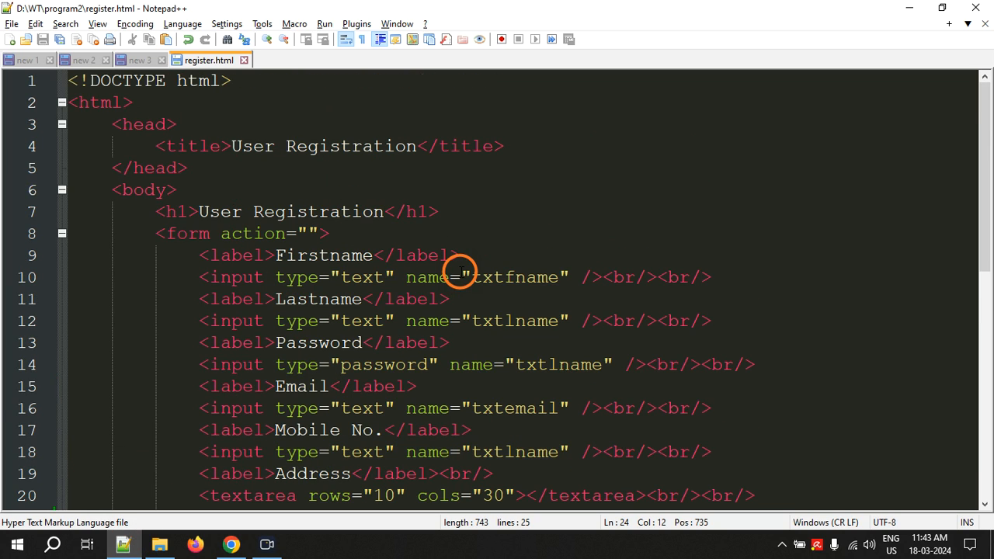
mouse_move(478, 230)
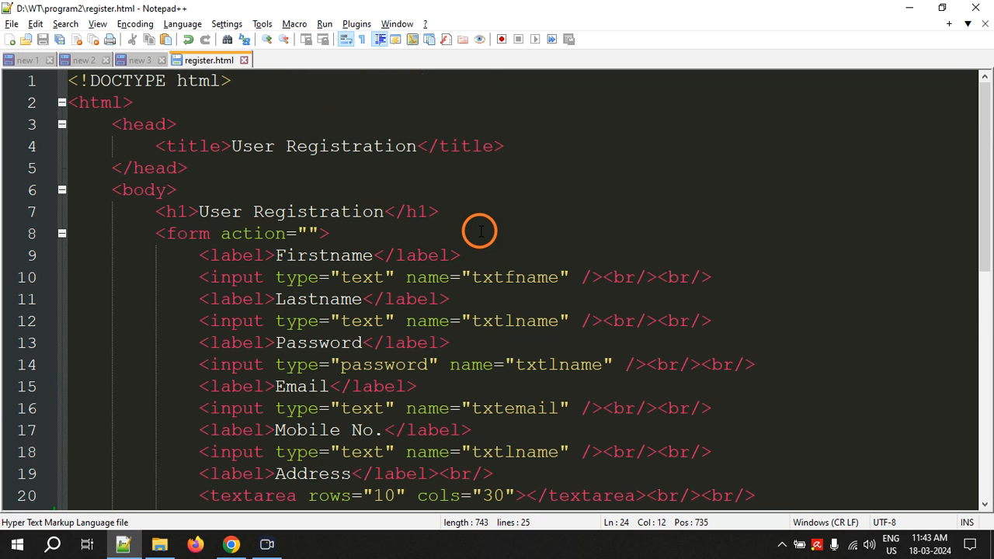
mouse_move(469, 220)
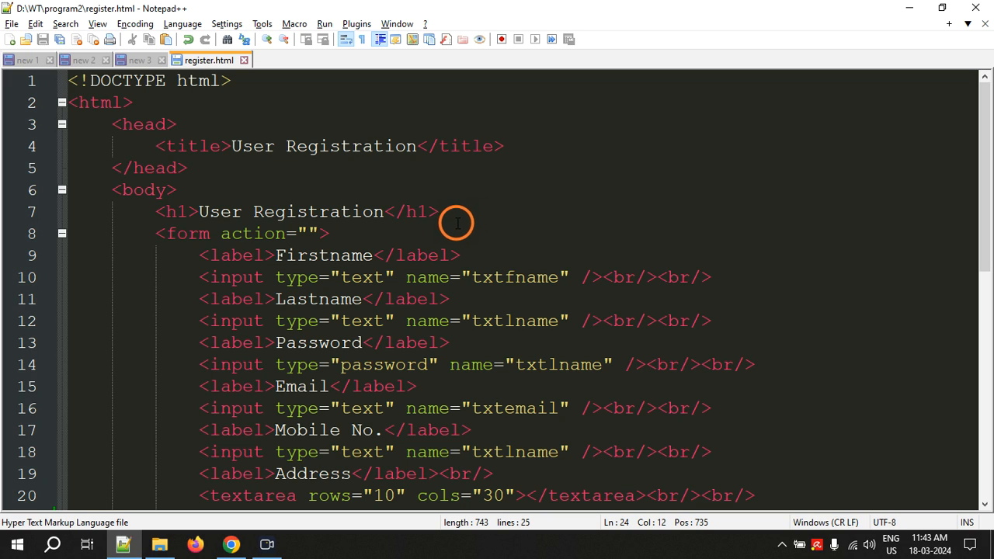
click(444, 212)
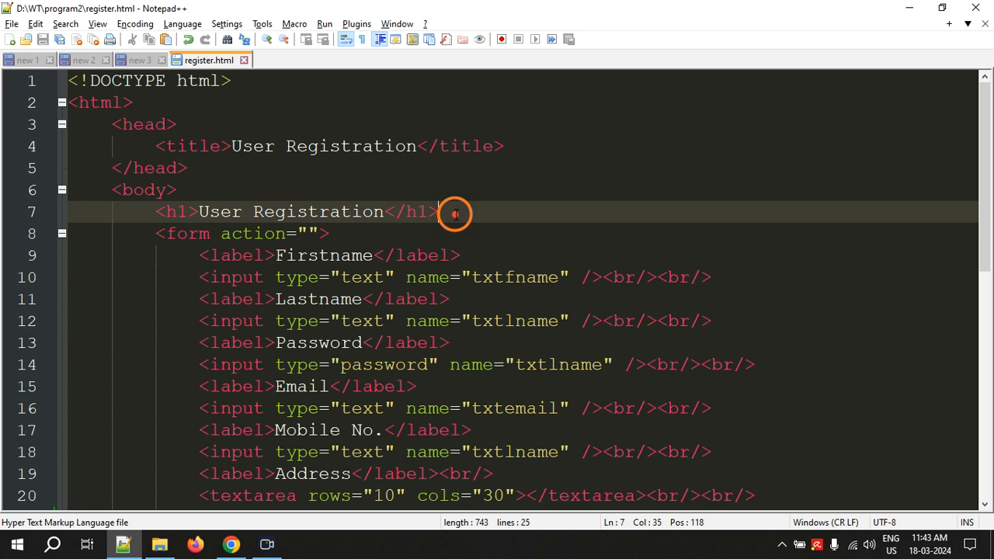
mouse_move(437, 189)
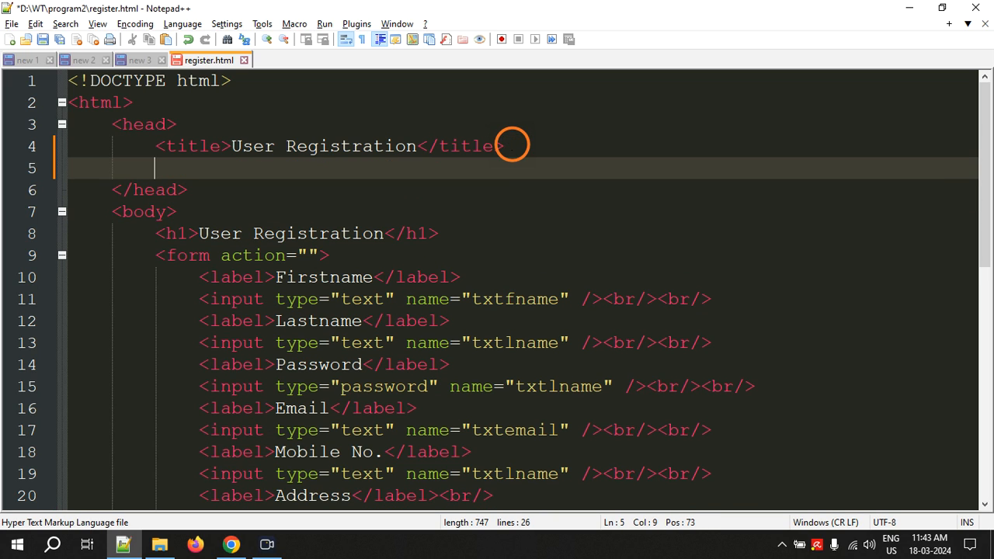
text(<s)
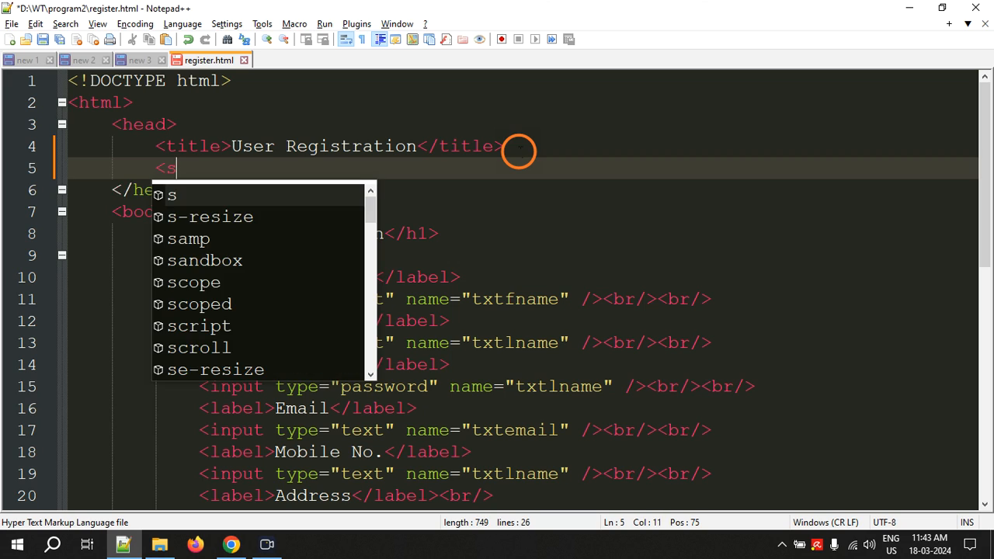
text(cript)
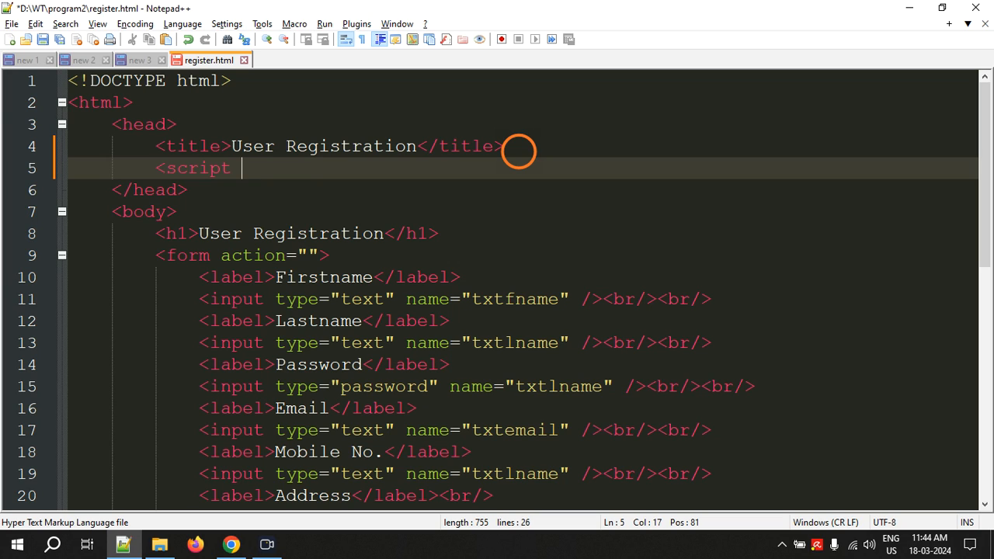
text(sr)
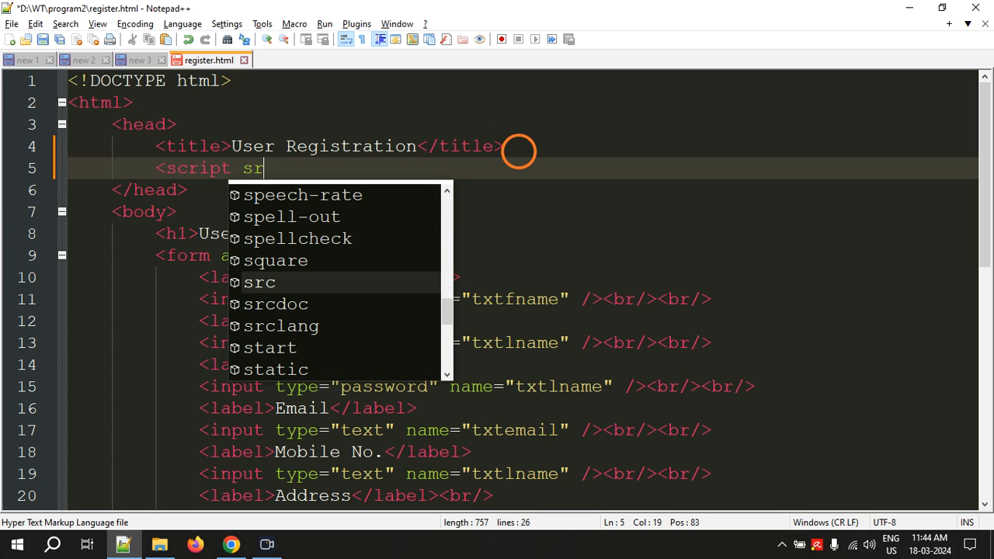
text(c)
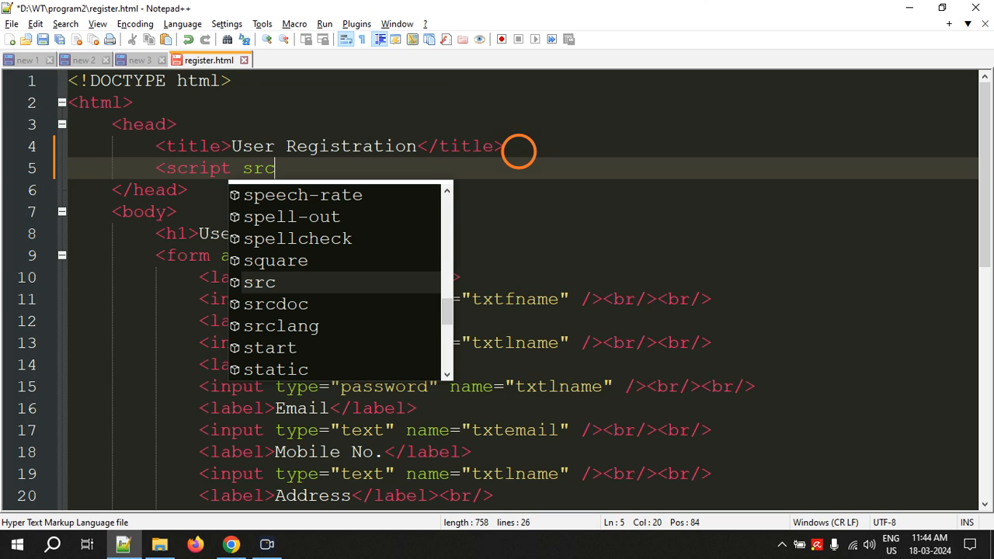
text(=)
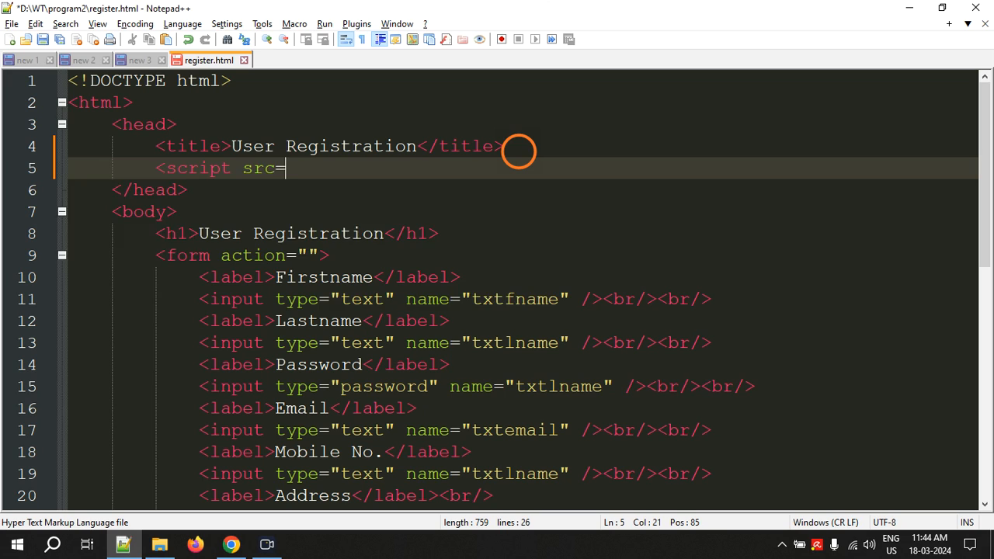
text(valida)
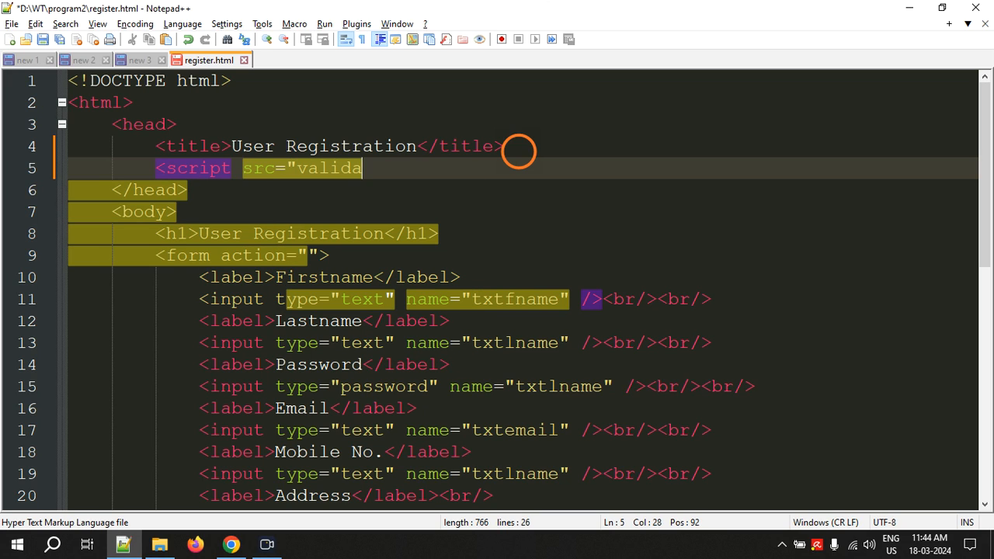
text(te.js)
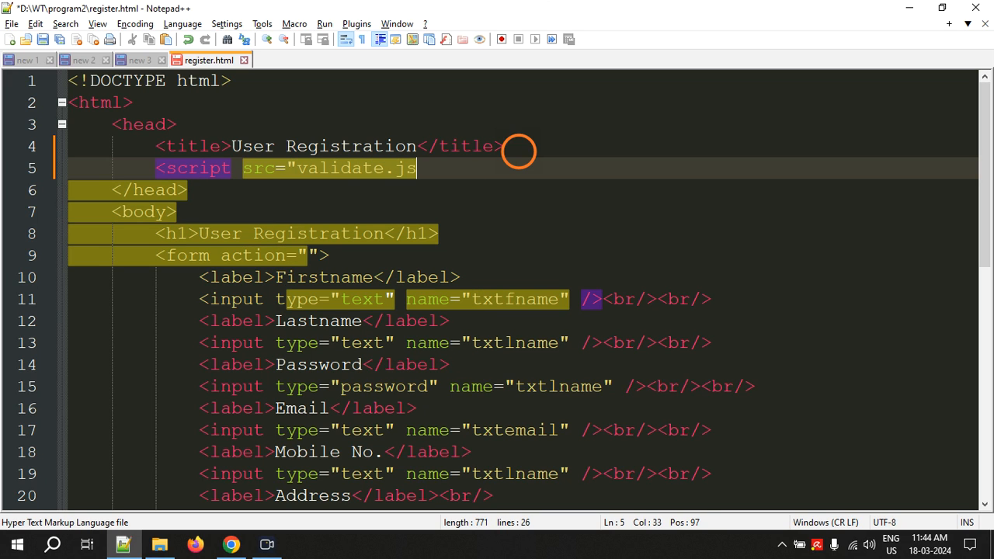
text(">)
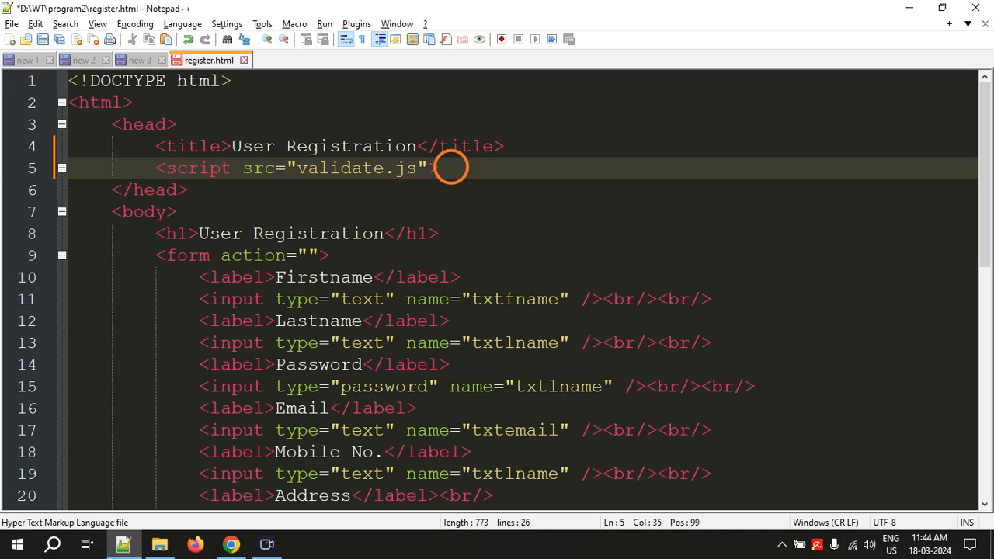
text(</script>)
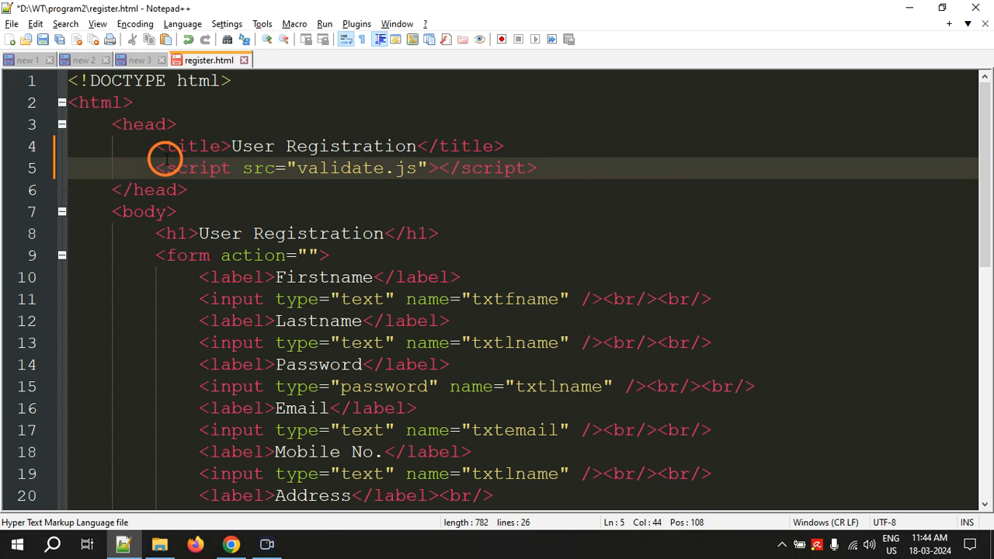
- Replace the form's empty action attribute with onsubmit, then test Submit in Chrome
drag(163, 168, 536, 168)
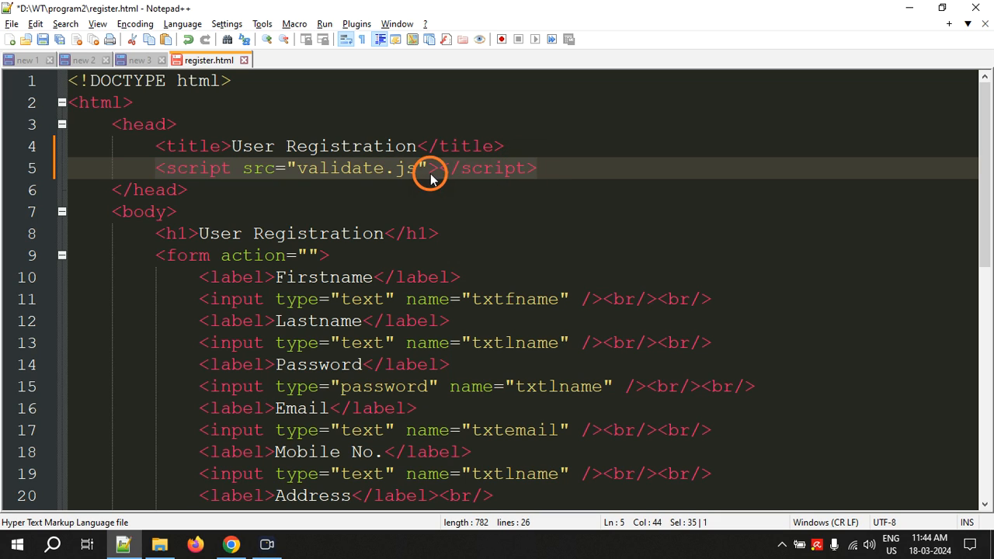
mouse_move(335, 189)
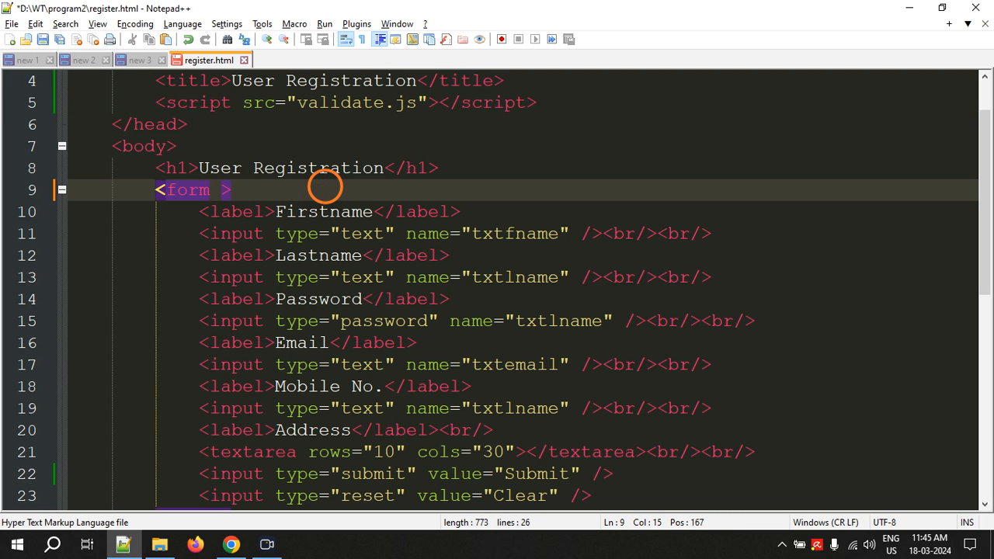
text(onsu)
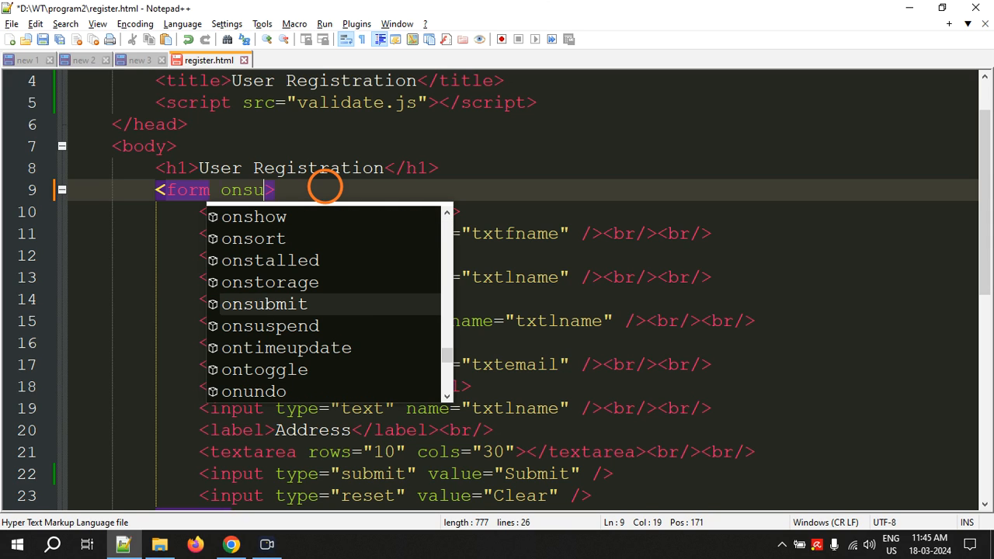
text(bmit)
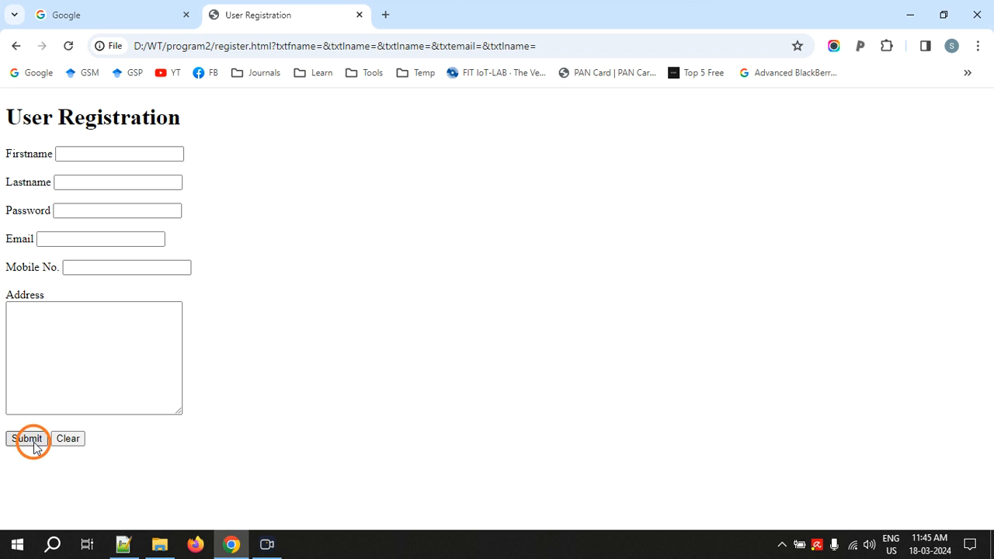
click(125, 544)
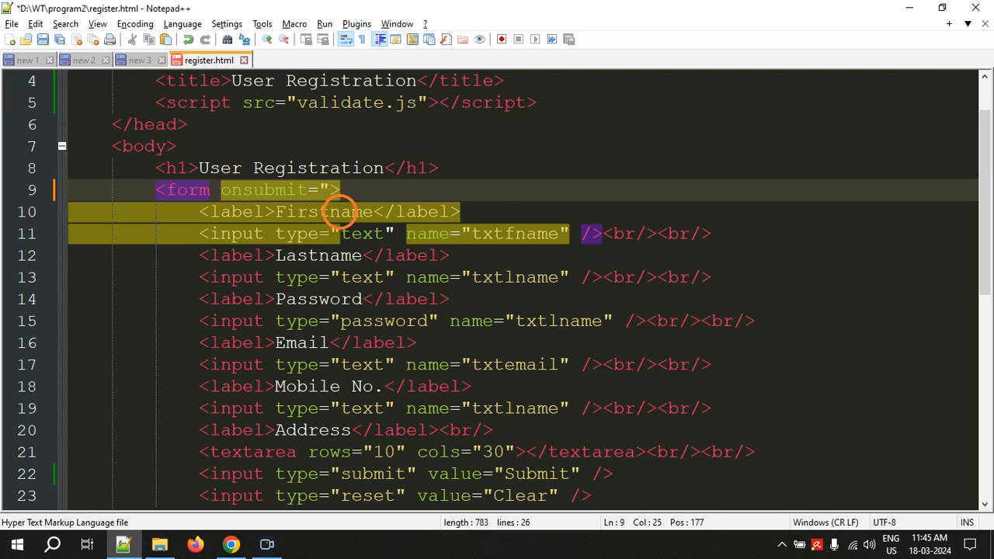
- Set the form's onsubmit attribute to return validate()
text(validate()
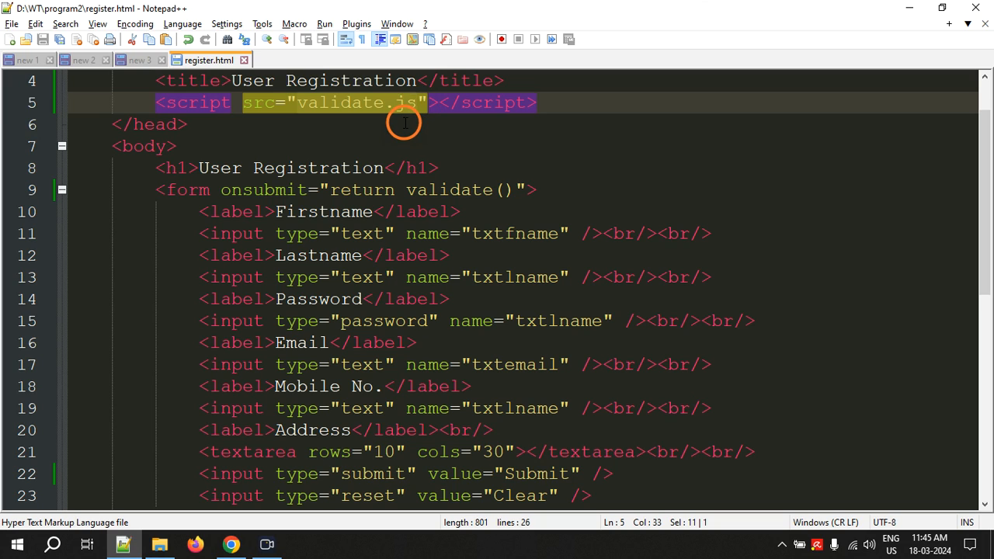
mouse_move(404, 189)
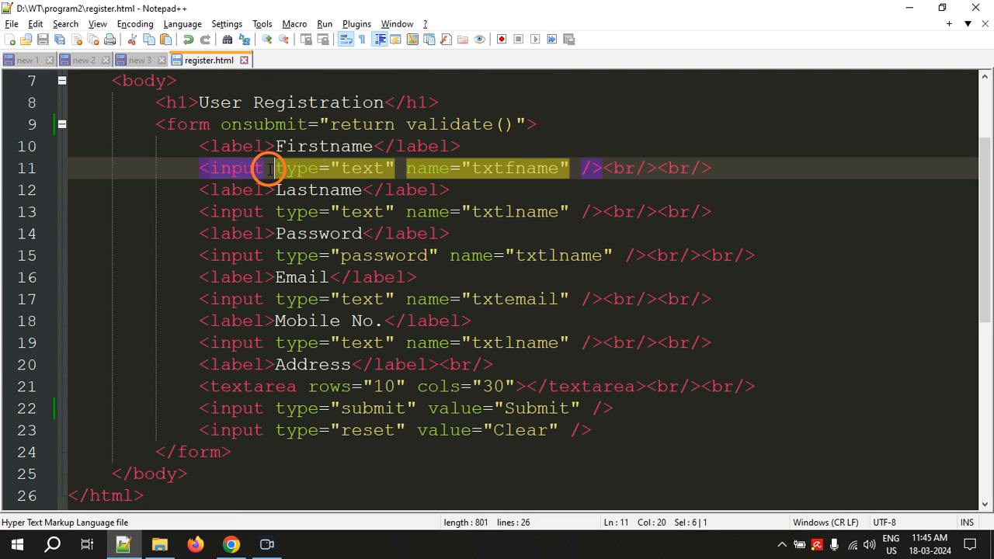
- Add id="txtfname" and id="txtlname" to the first and last name inputs
drag(267, 168, 553, 167)
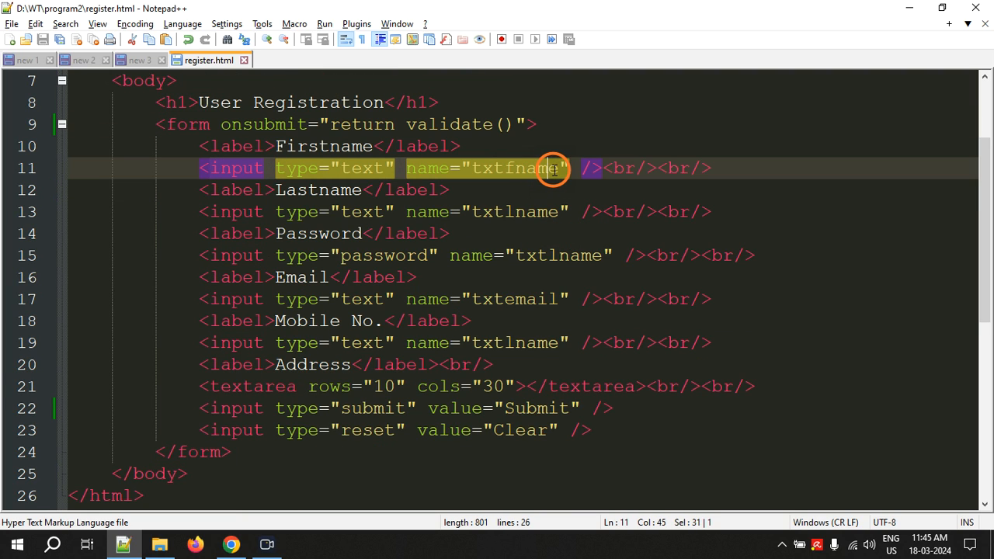
mouse_move(582, 168)
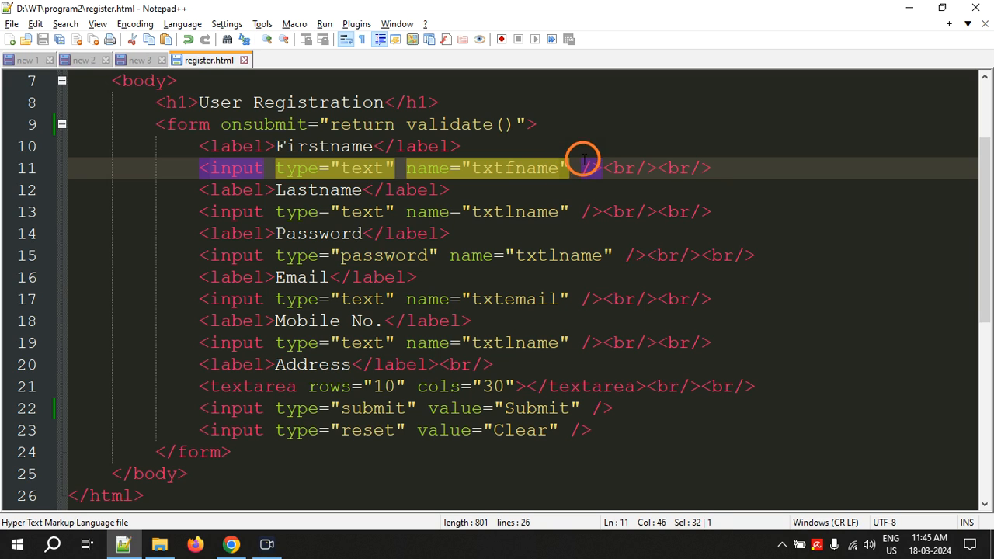
text(id=")
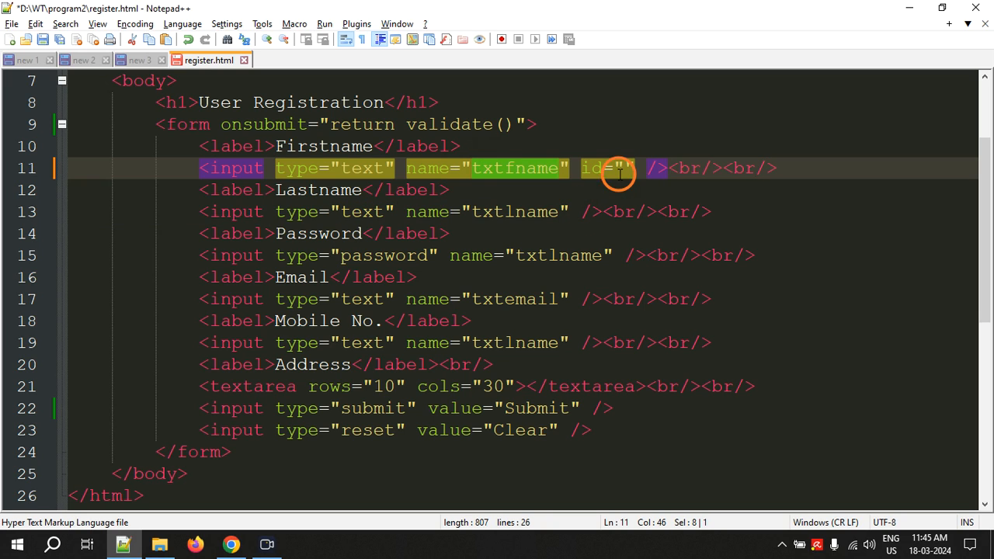
text(txtfname)
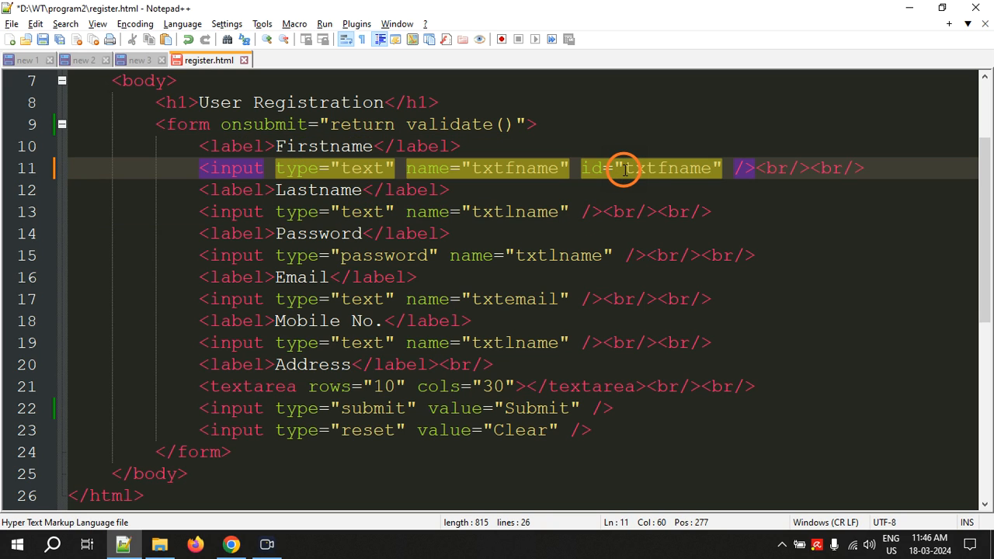
mouse_move(407, 221)
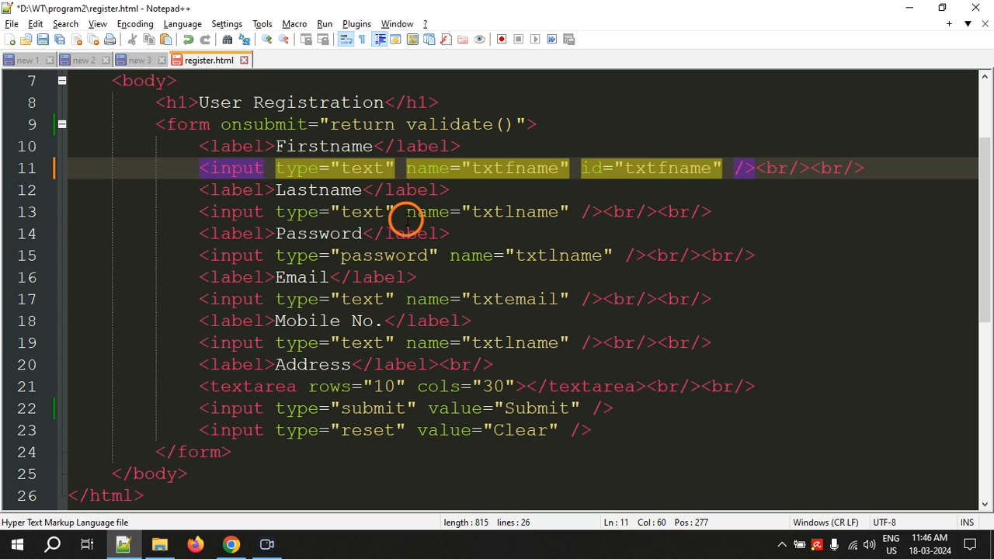
drag(411, 211, 575, 212)
text(id="txtlname)
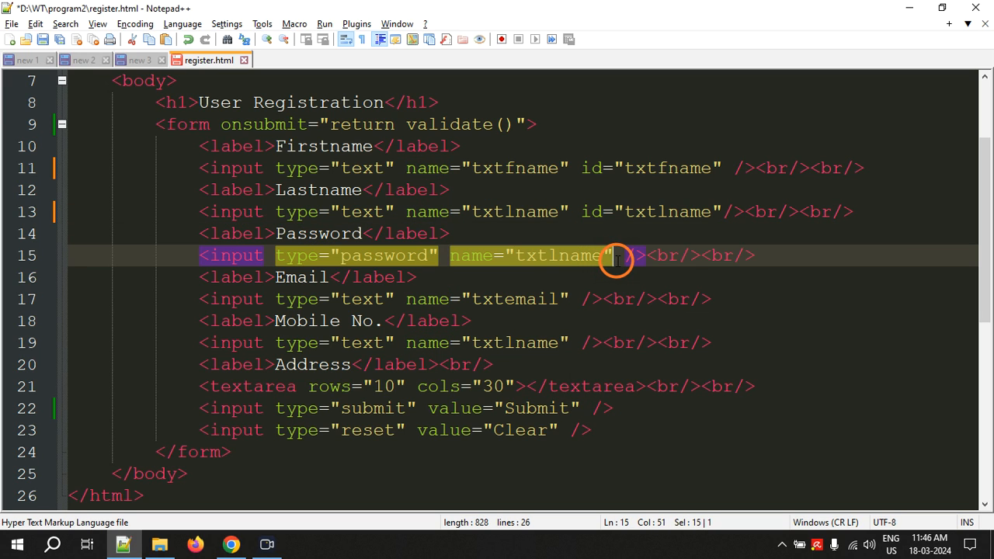
text(name="txtlname")
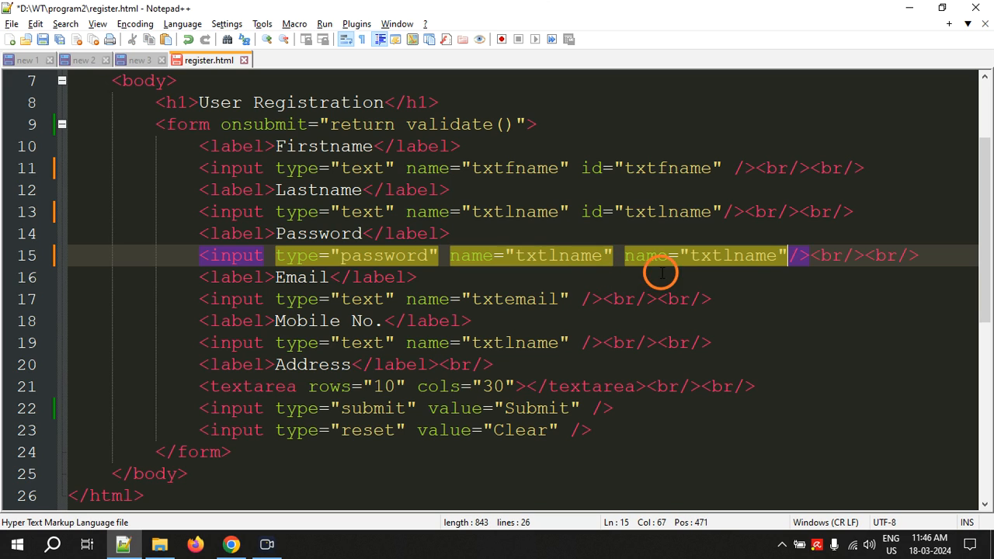
text(id)
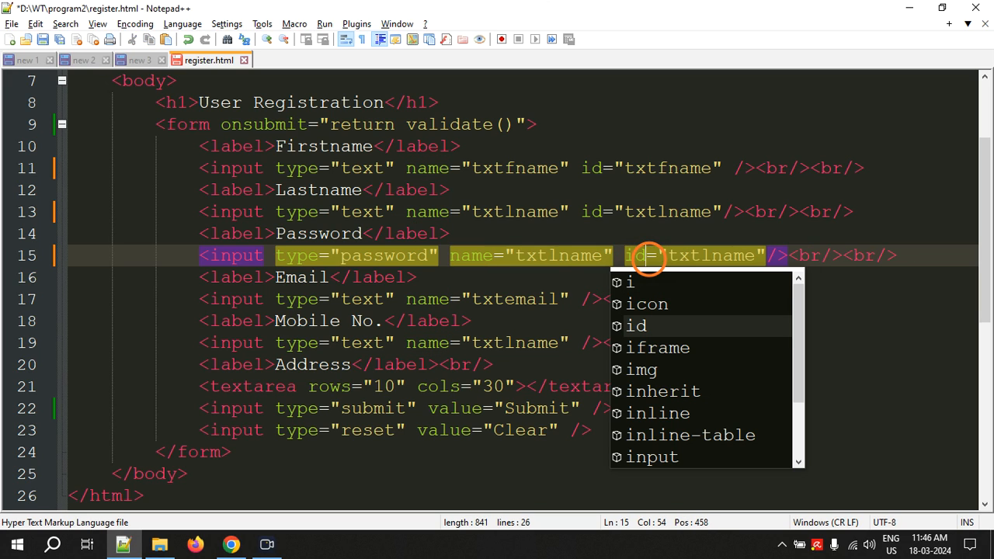
- Rename the password input to txtpwd and give it a matching id
click(551, 255)
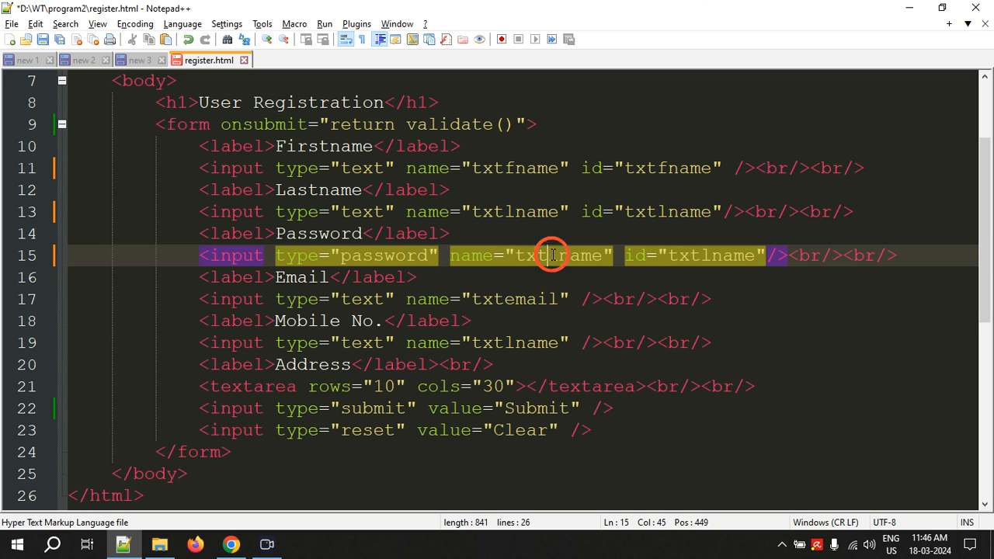
text(txtpwd)
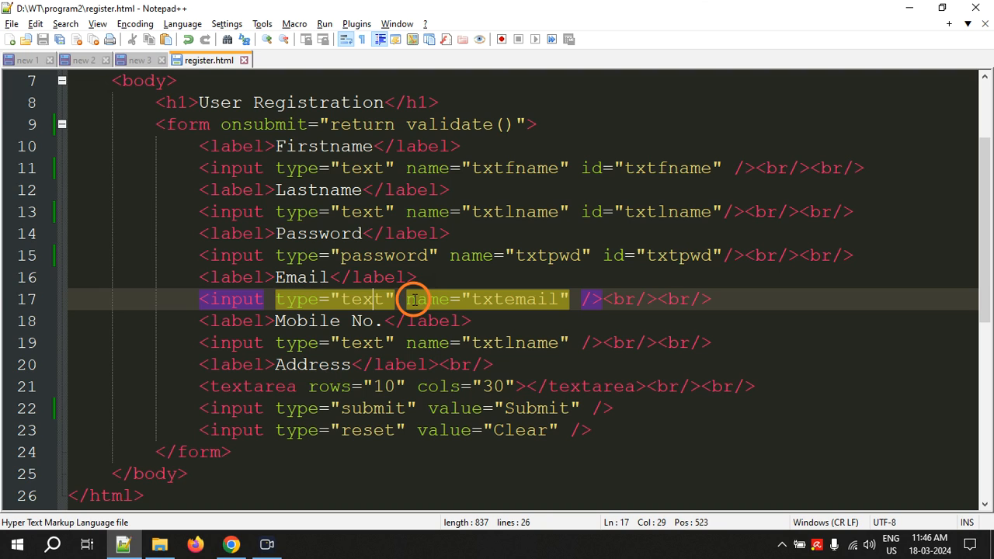
- Add ids txtemail, txtmobile and txtaddress, rename mobile to txtmobile, and save
drag(411, 298, 572, 298)
text(id="txtemail")
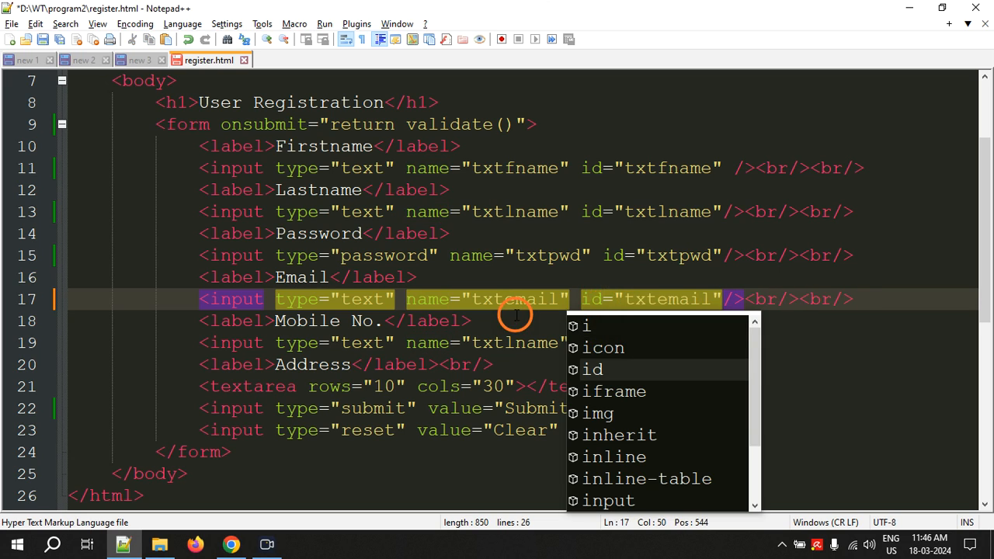
click(494, 343)
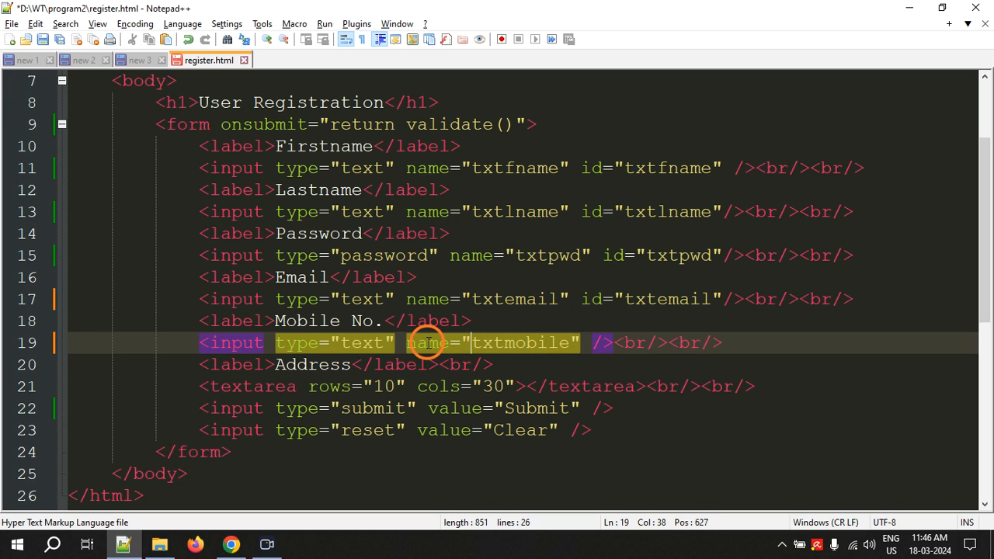
mouse_move(401, 343)
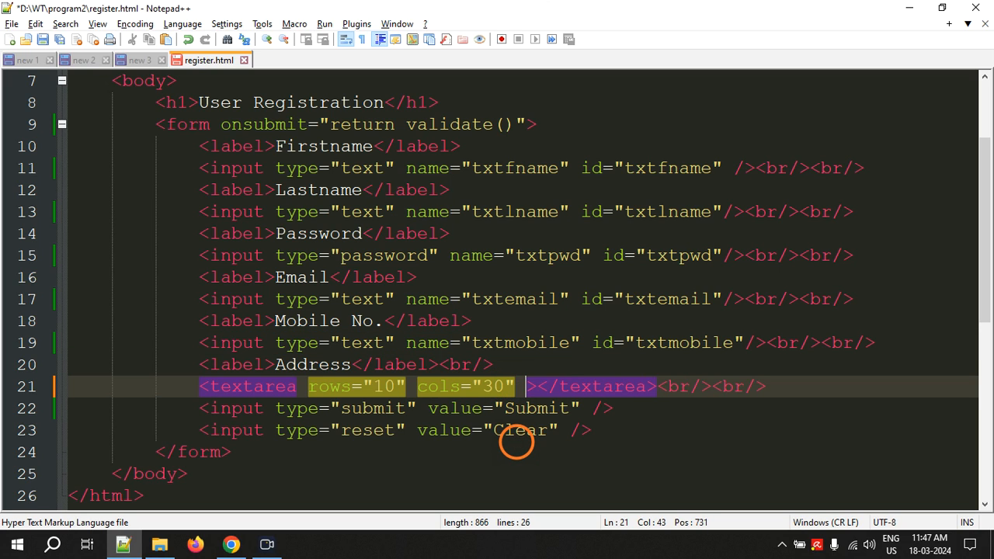
text(id=")
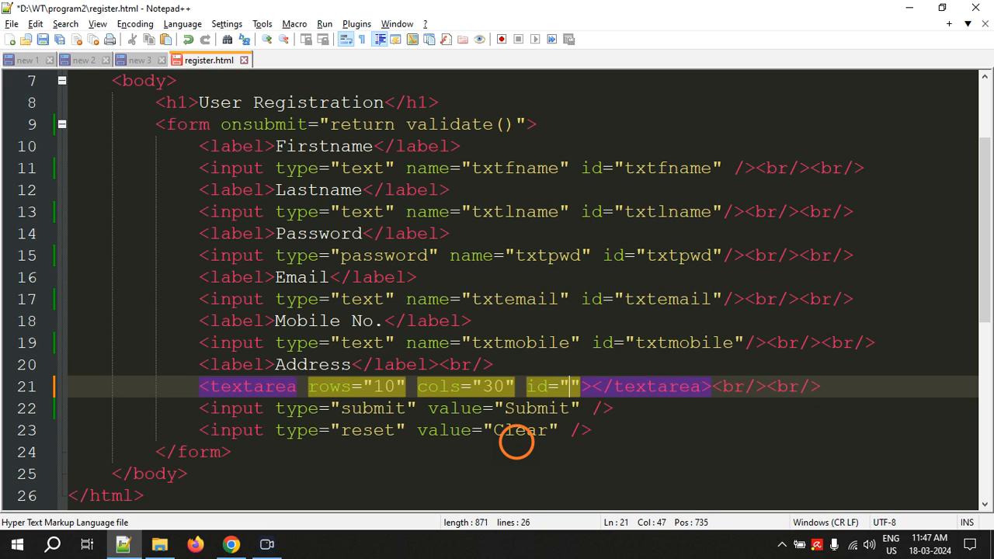
text(txt)
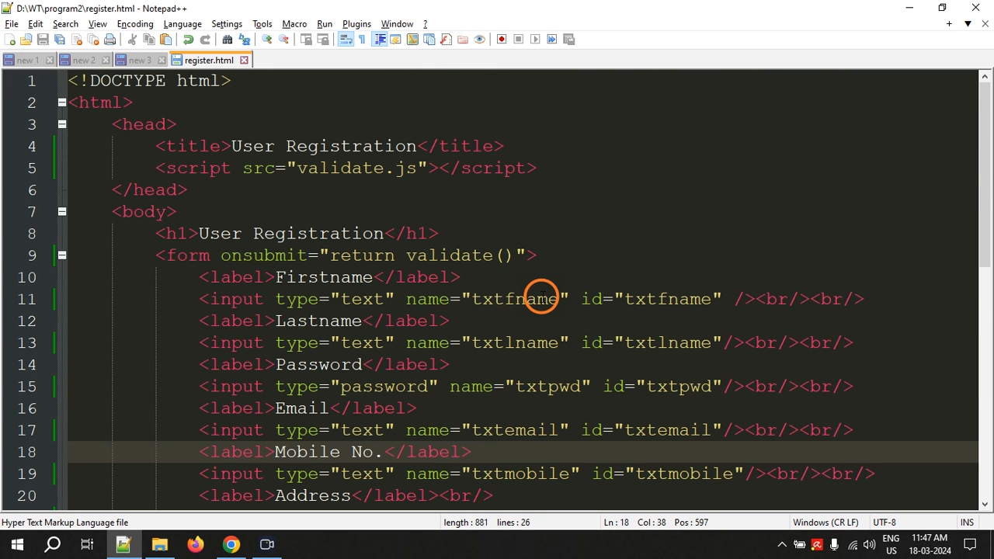
mouse_move(220, 59)
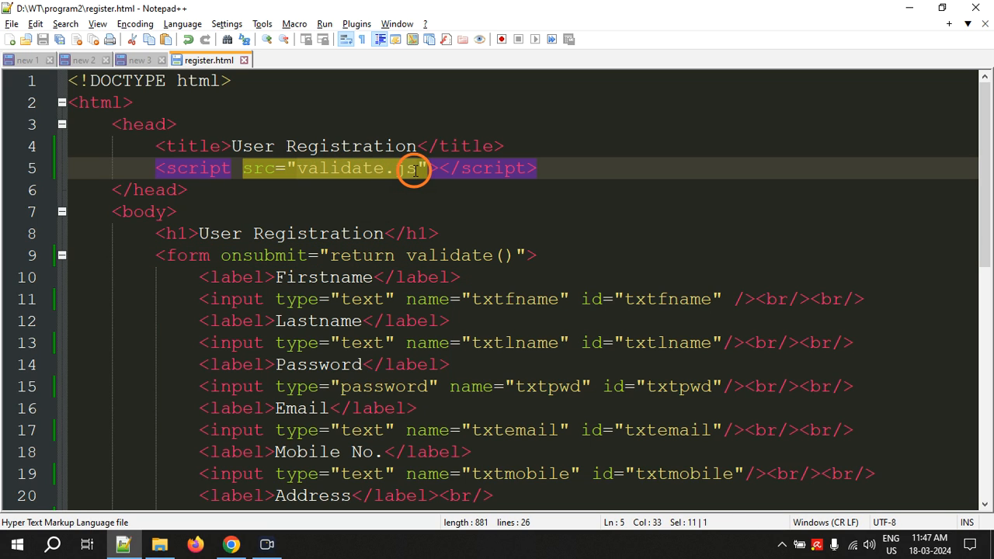
scroll(down, 3)
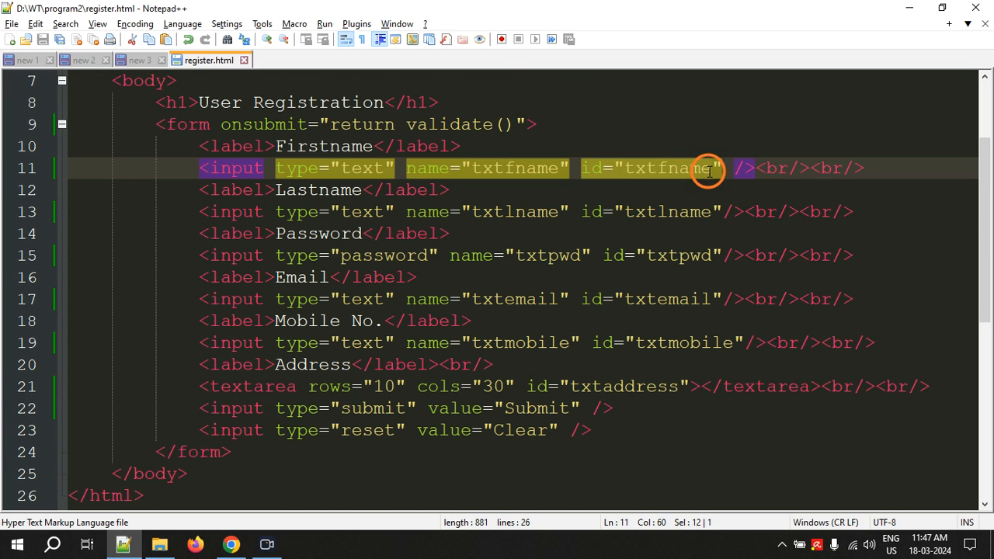
click(722, 255)
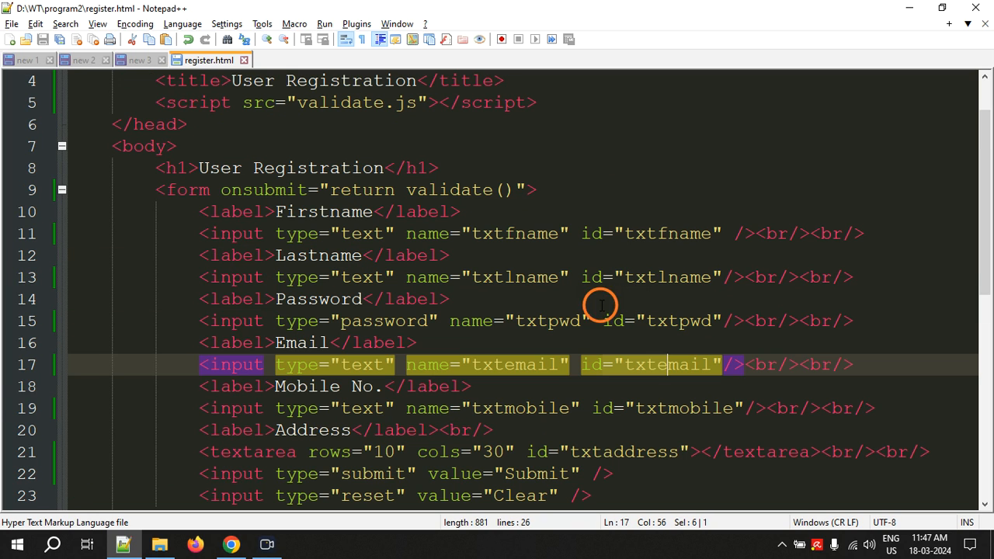
mouse_move(391, 210)
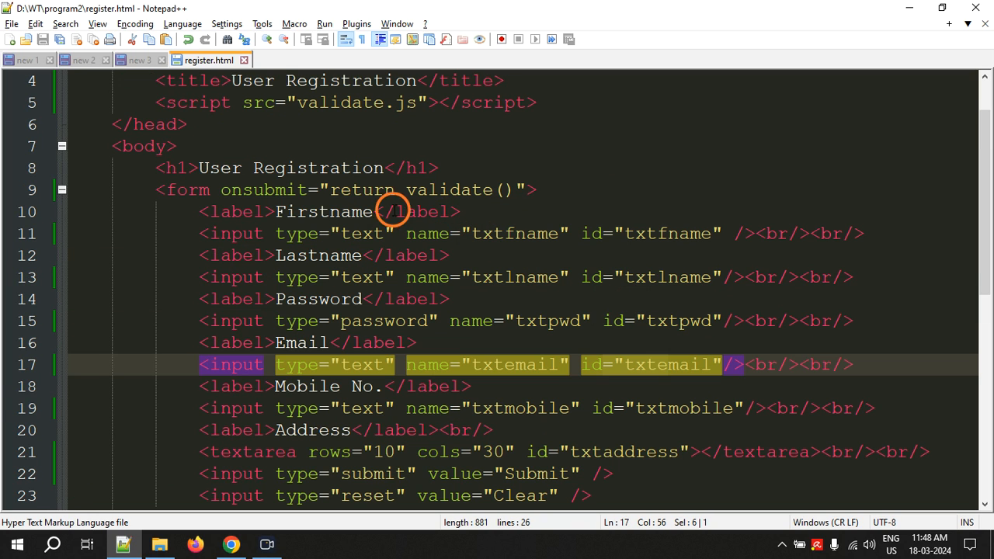
- Move each </label> to after its input or textarea so the label encloses the field
click(458, 211)
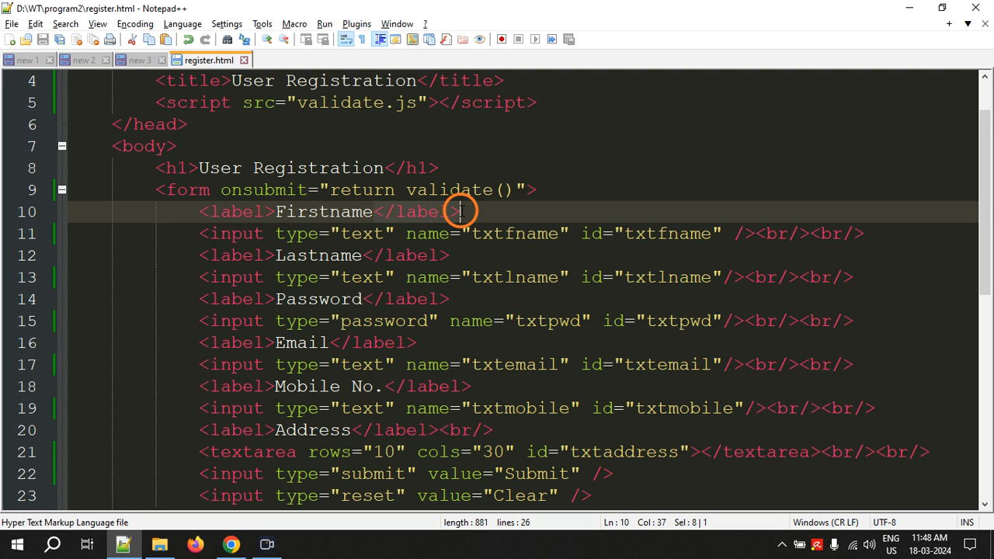
key(Delete)
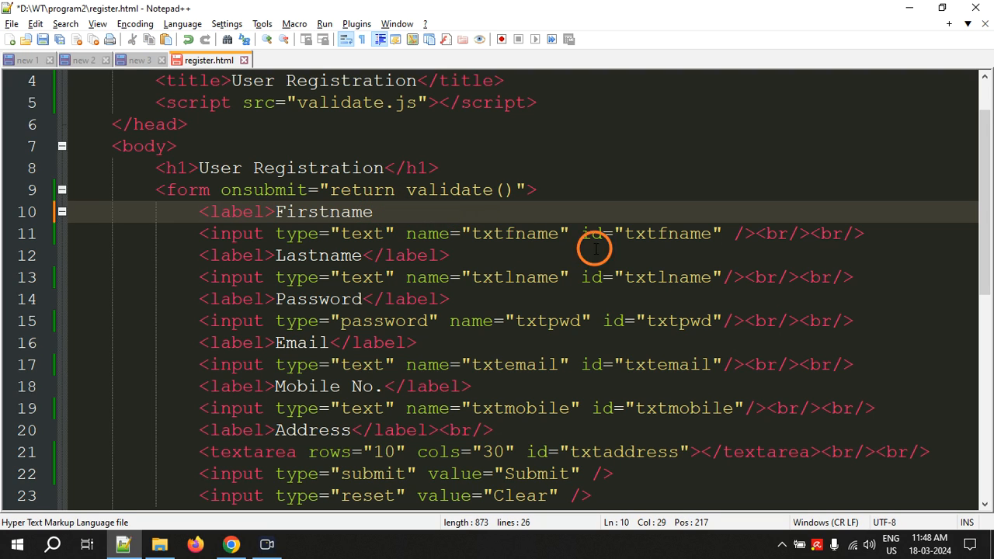
text(</label>)
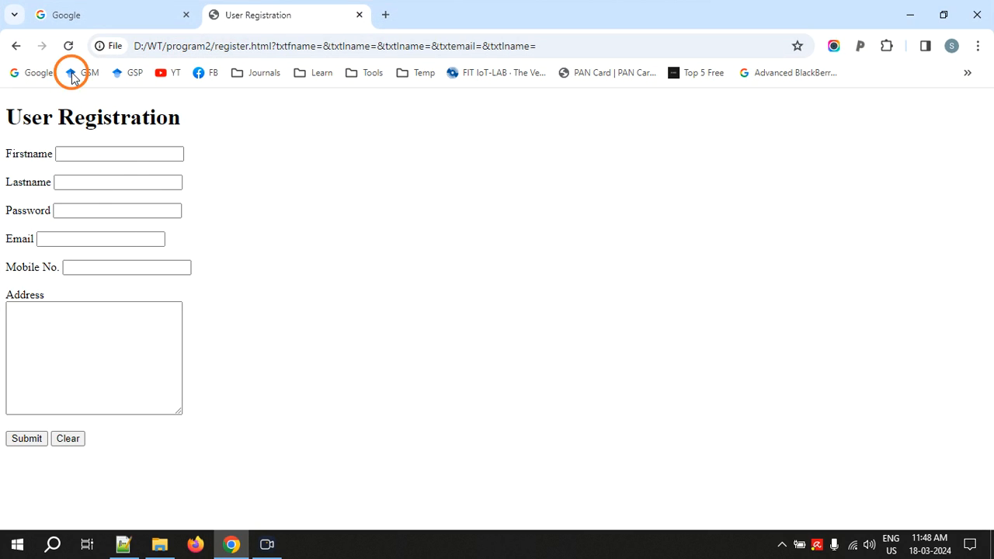
mouse_move(118, 154)
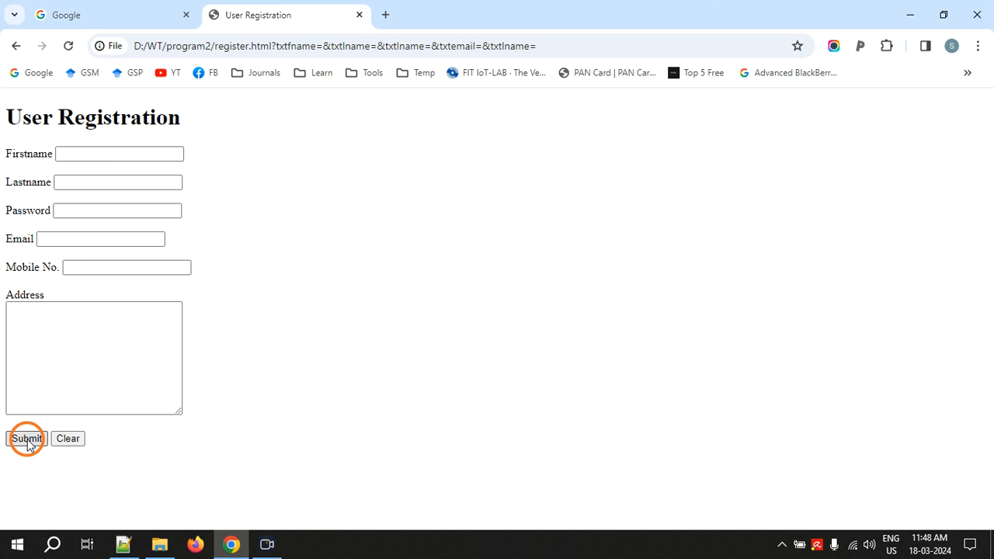
- Submit the reloaded form to send txtpwd and txtmobile, then minimize Chrome
click(27, 438)
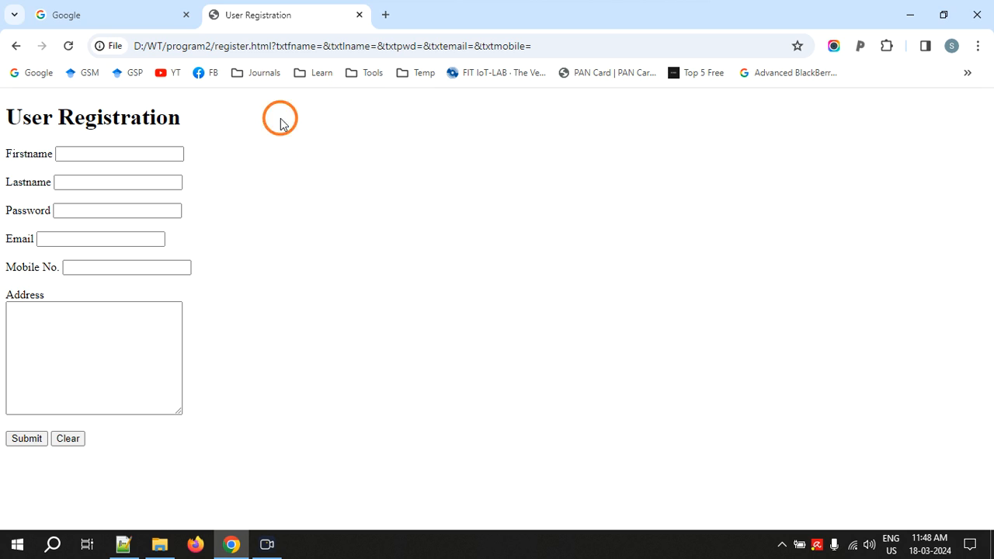
mouse_move(285, 199)
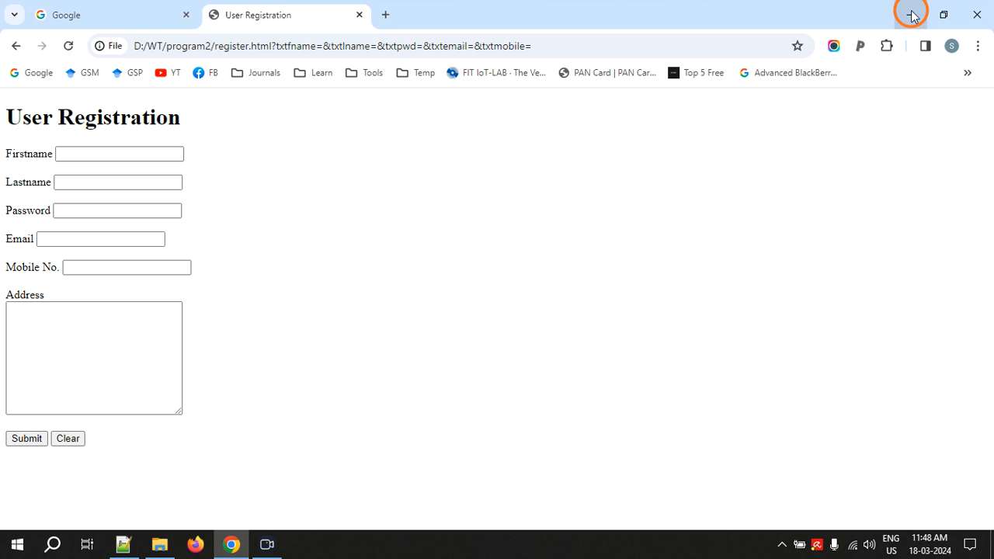
click(124, 543)
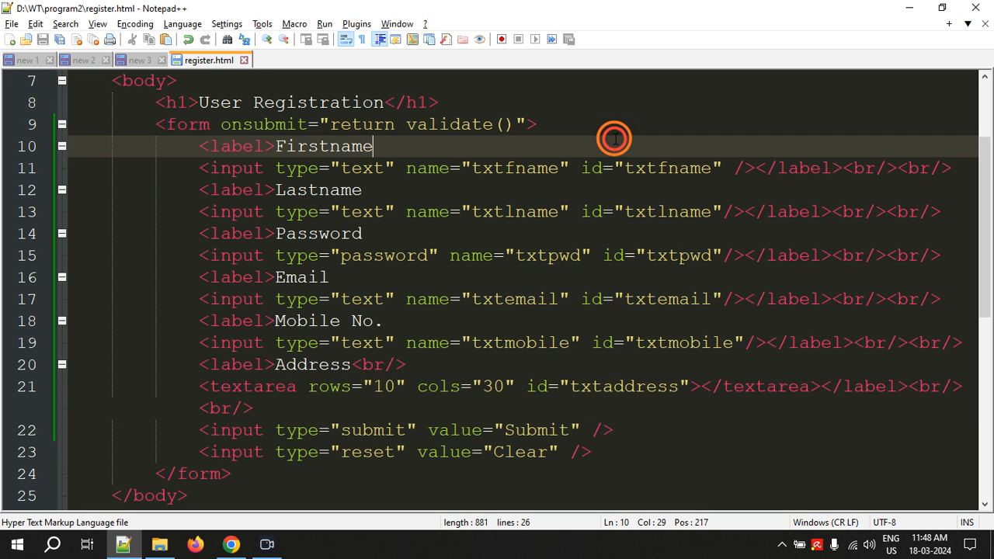